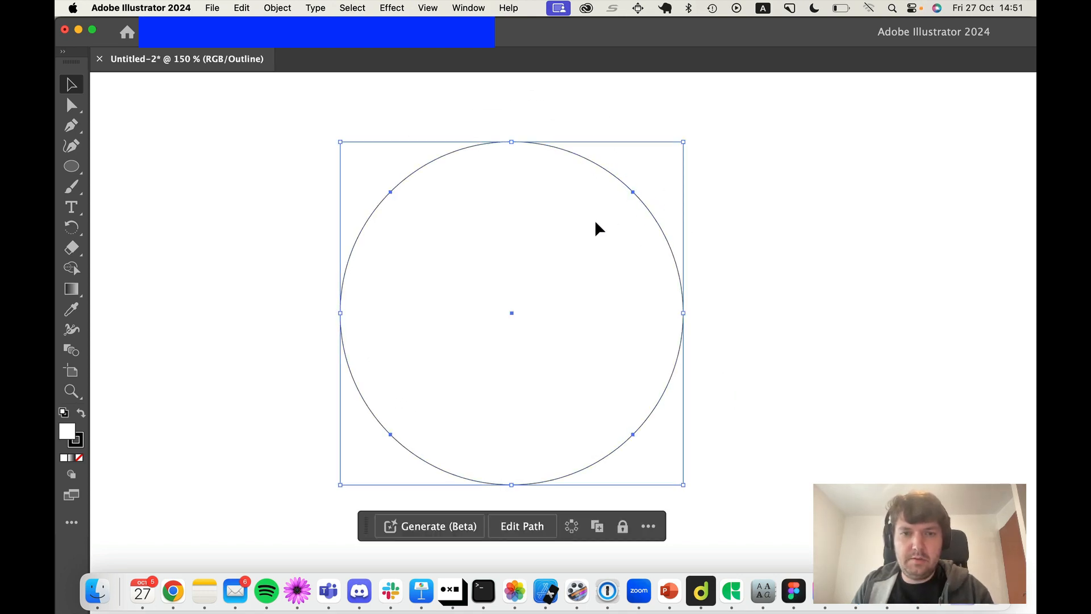
mouse_move(493, 193)
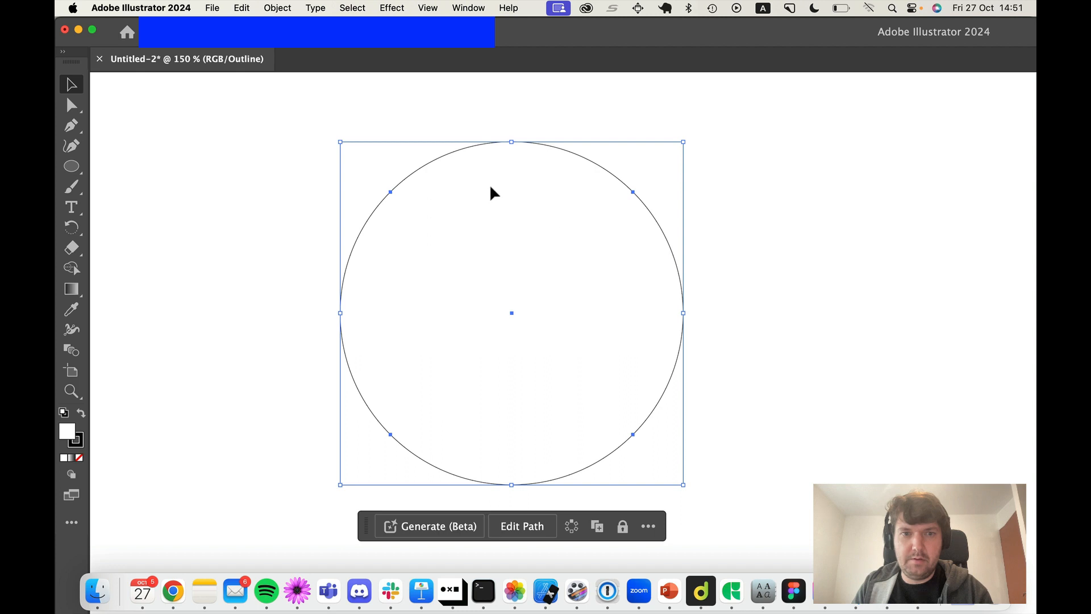
mouse_move(391, 201)
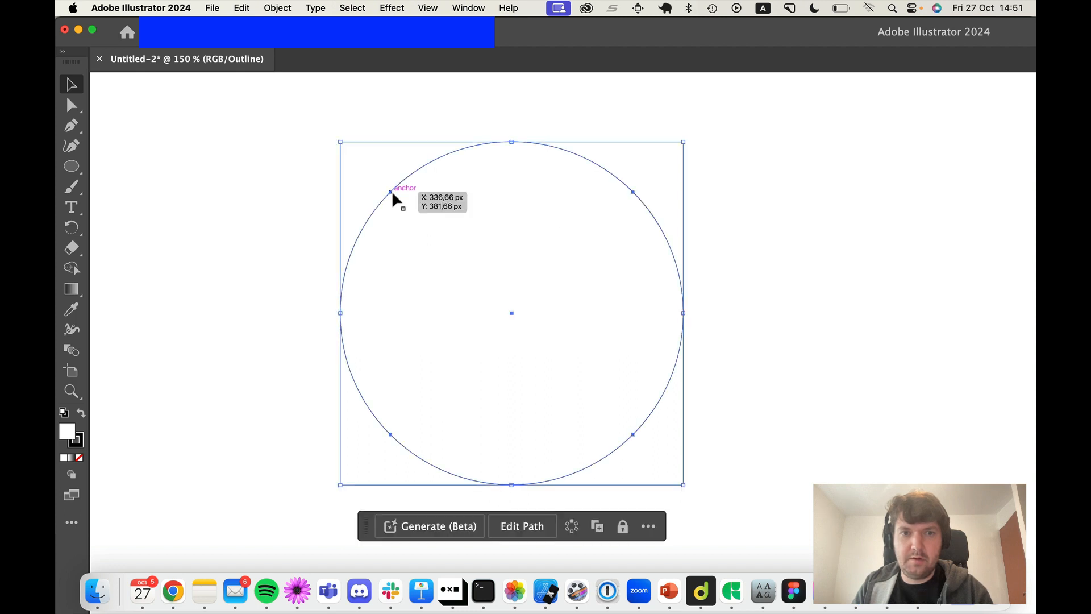
Expand the selected circle into a plain path and add midpoint anchor points
left_click_drag(390, 190, 340, 130)
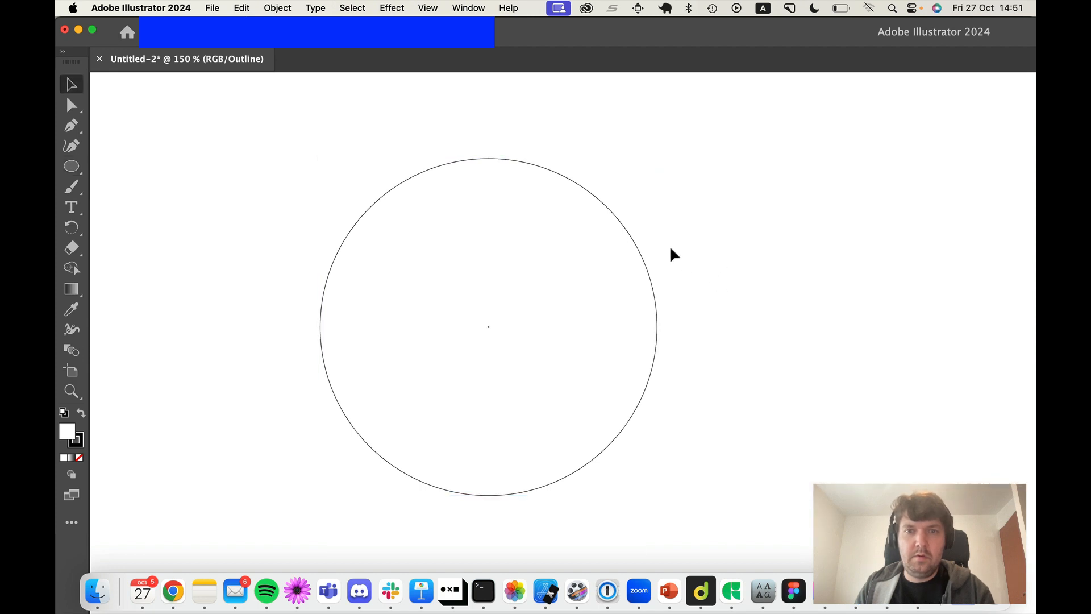
left_click(488, 327)
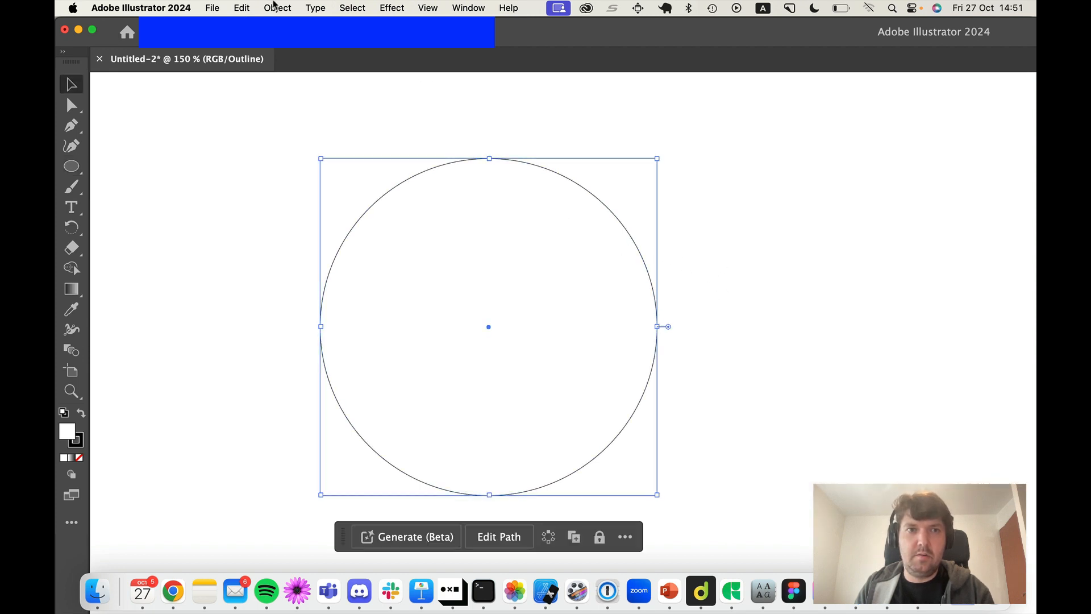
left_click(277, 7)
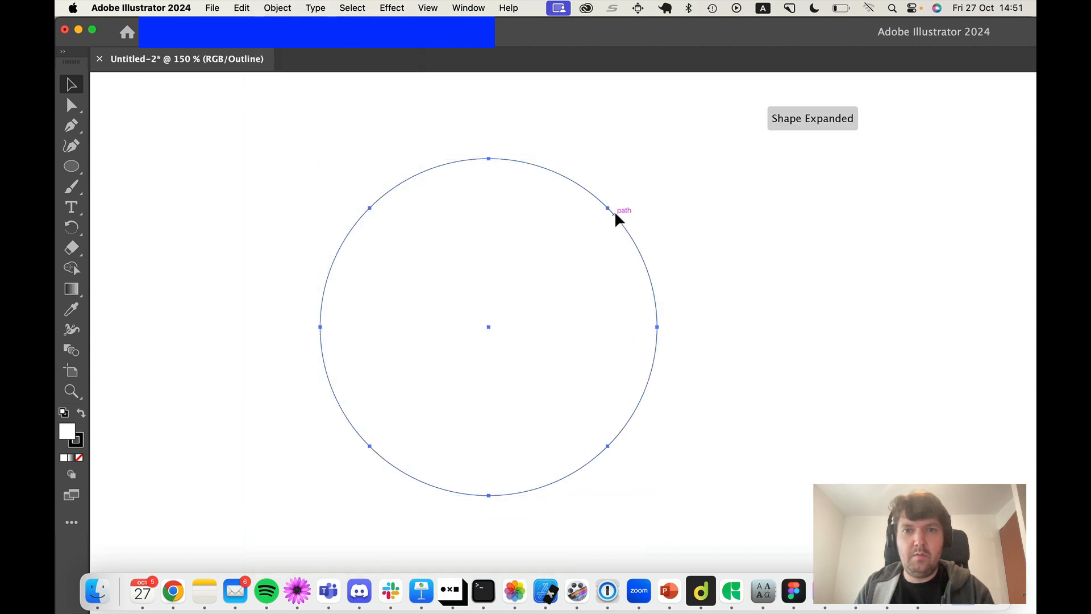
left_click(277, 7)
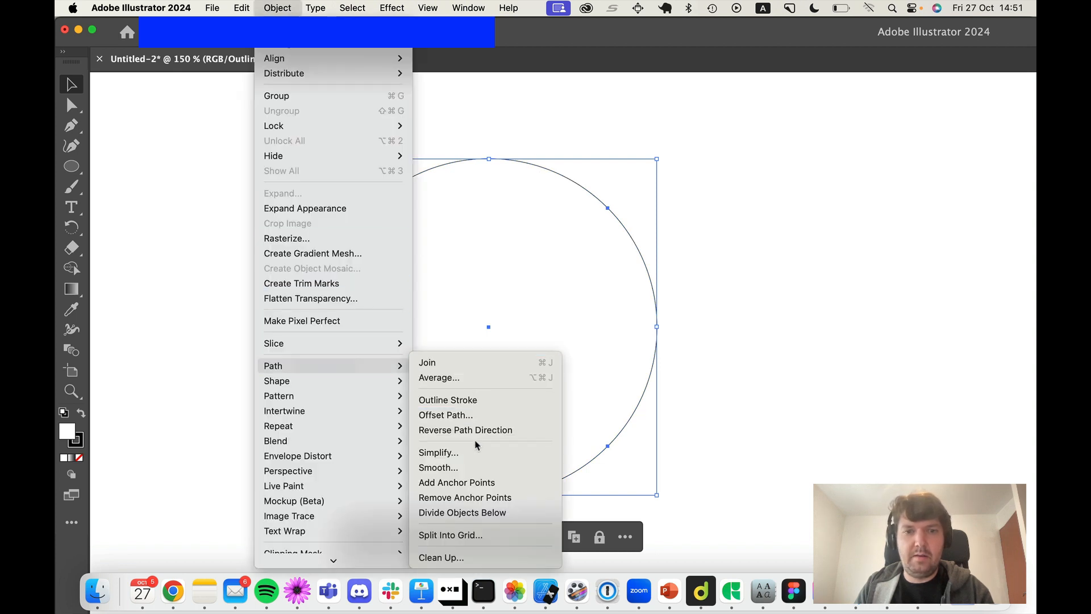
mouse_move(456, 483)
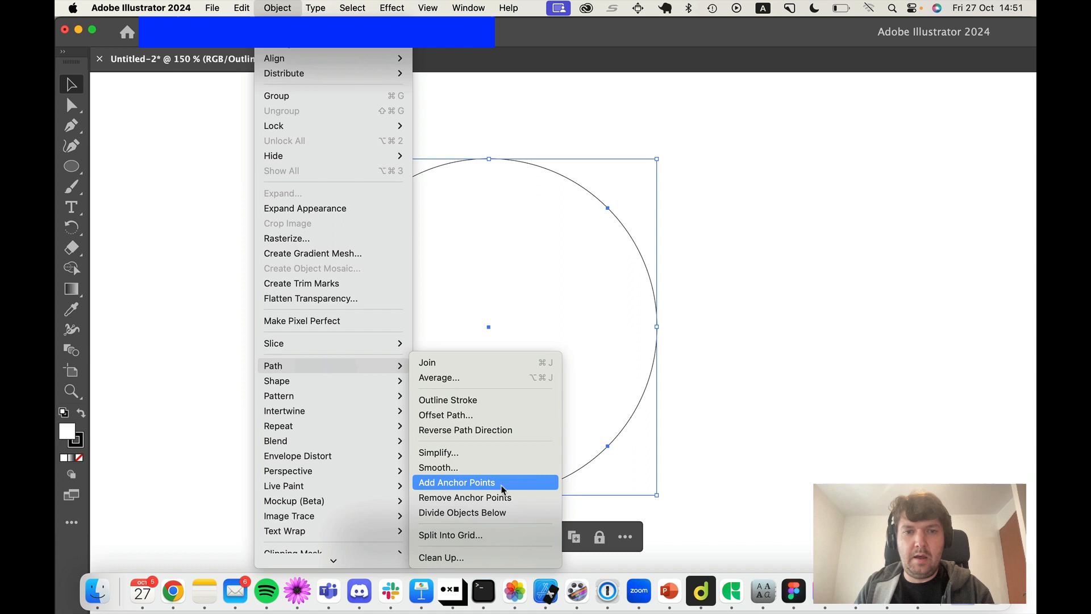
left_click(456, 482)
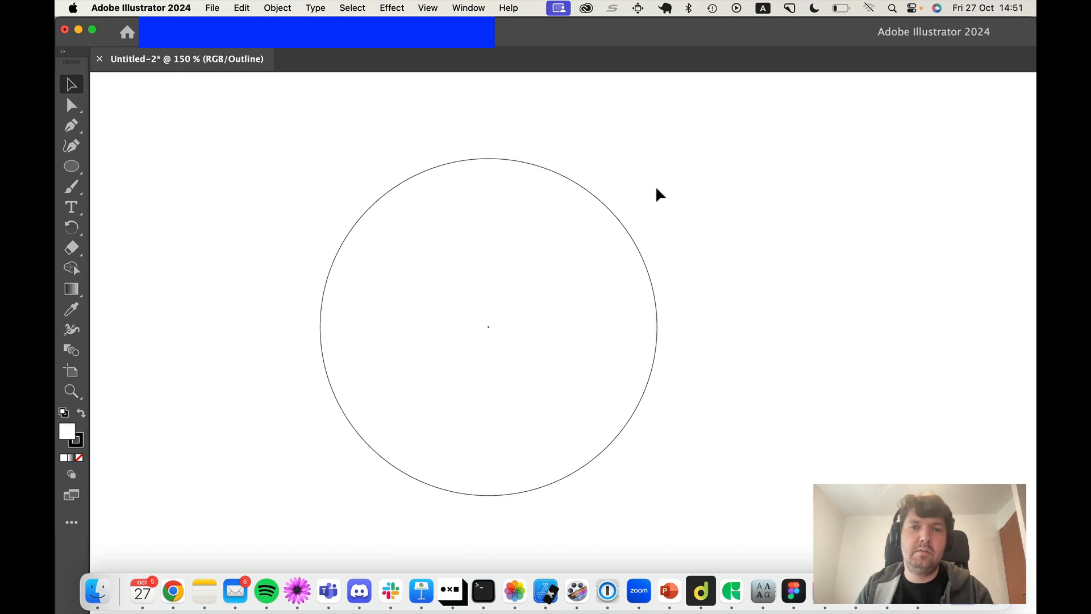
Draw a grey ellipse in Figma and pen guide lines joining its top, right and other anchors
left_click(793, 591)
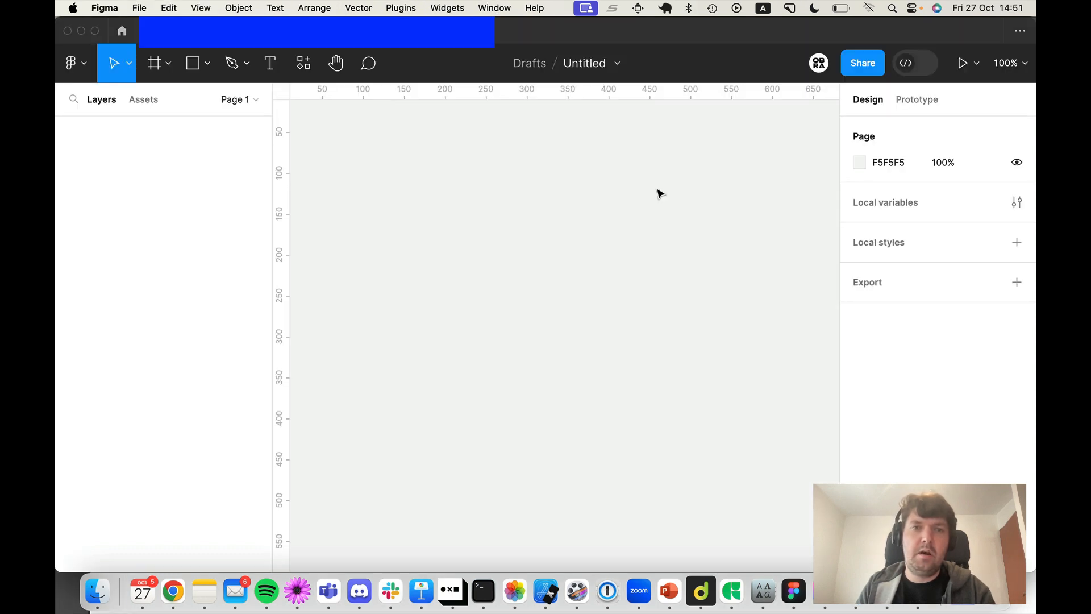
left_click(192, 62)
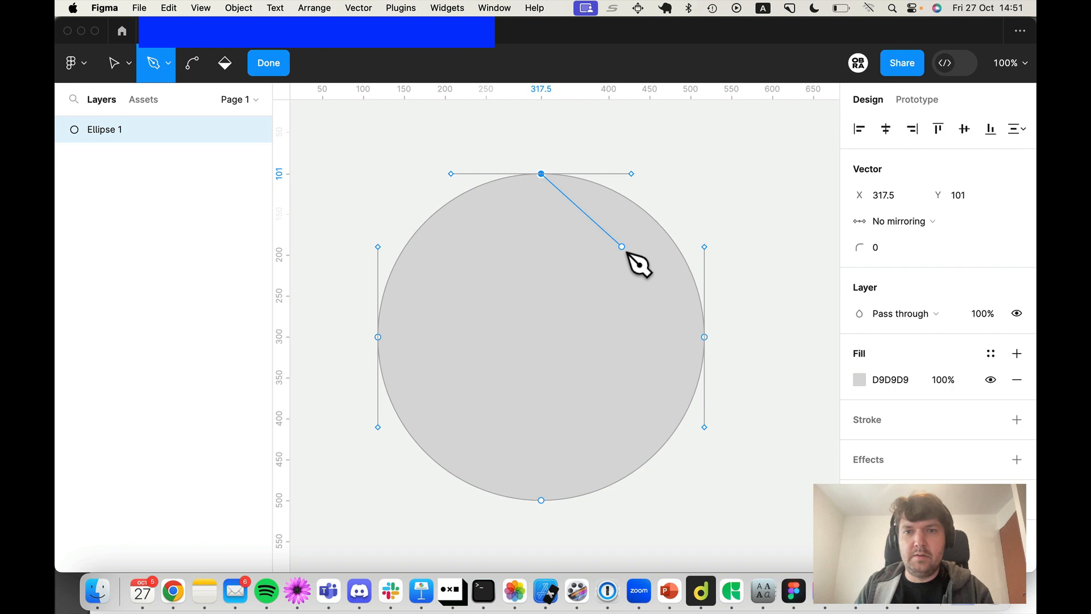
left_click(704, 337)
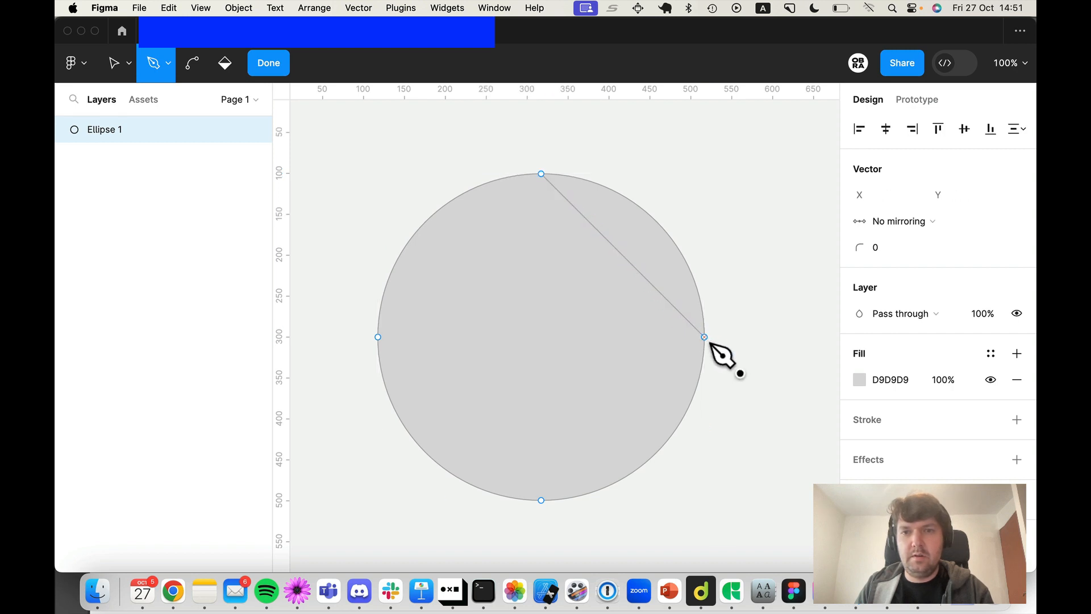
left_click(540, 499)
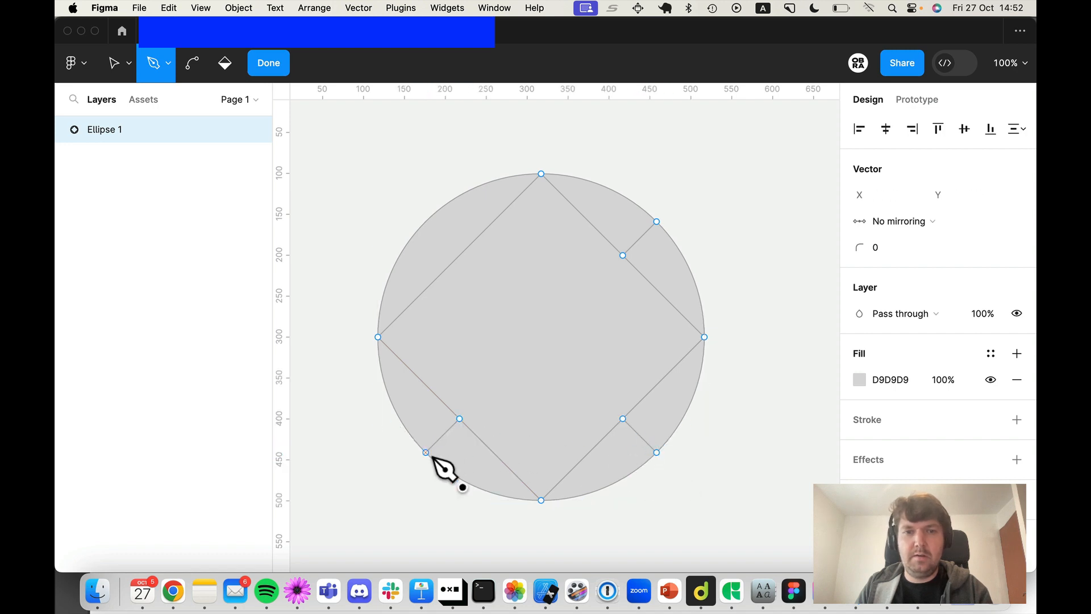
Add the lower-left and upper-left diagonal points and remove the guide lines
left_click(418, 216)
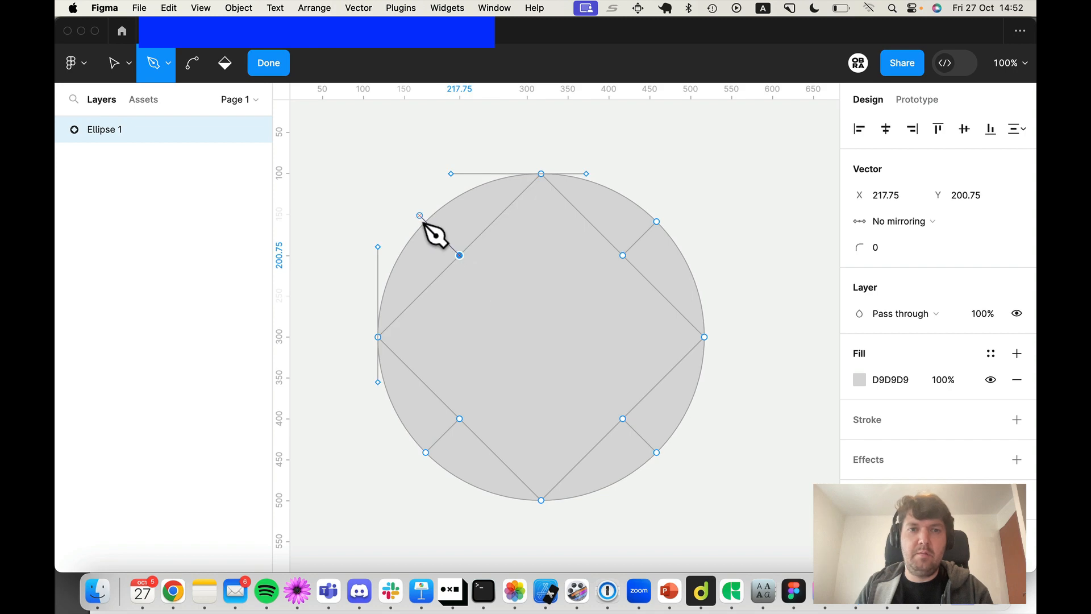
left_click(115, 62)
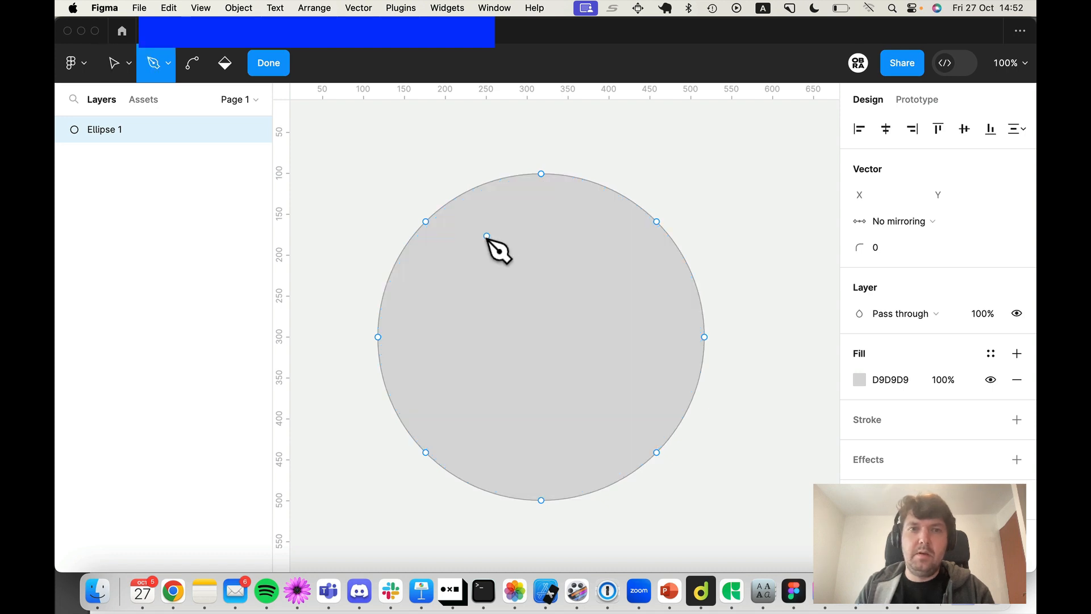
mouse_move(449, 244)
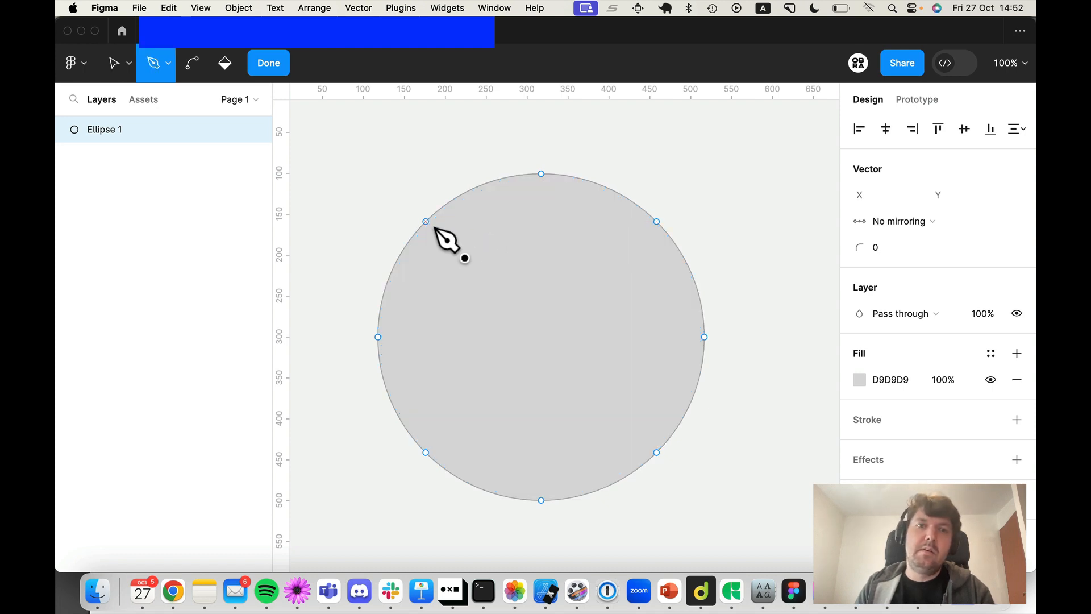
left_click(425, 221)
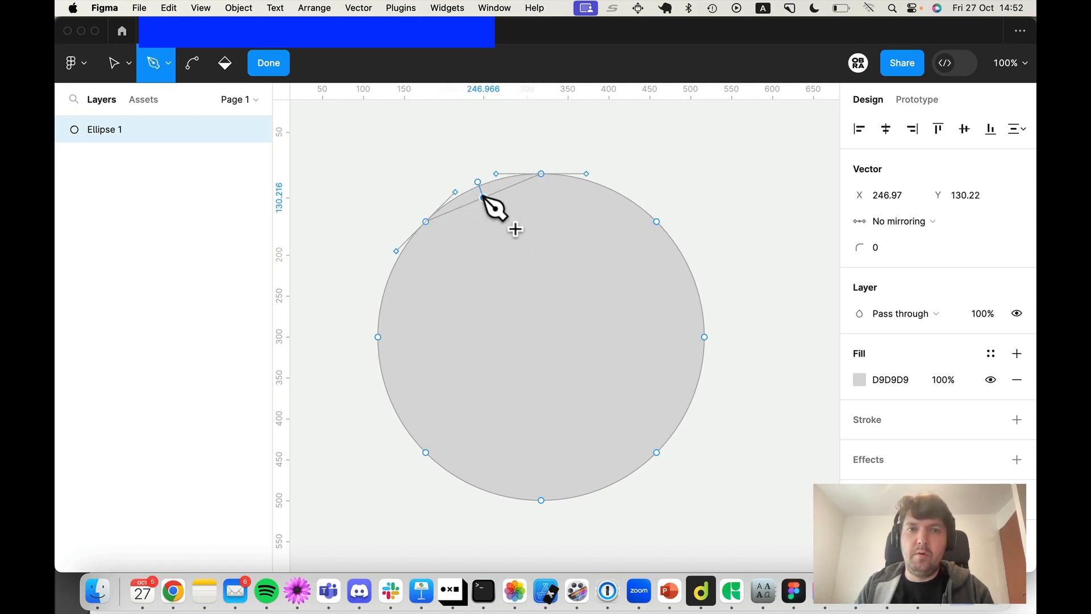
scroll("up", 3)
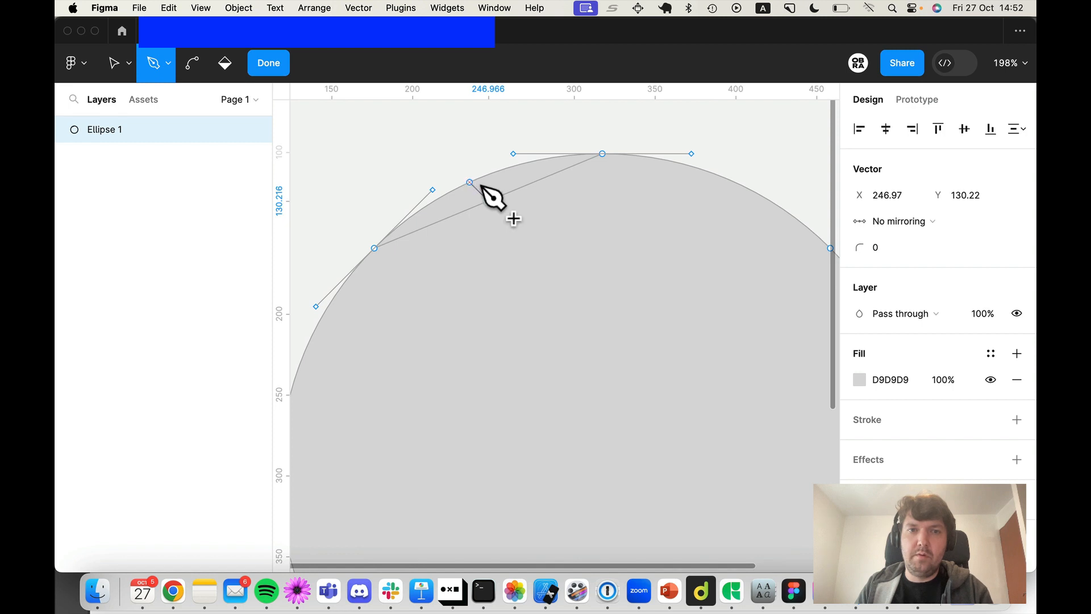
left_click(267, 62)
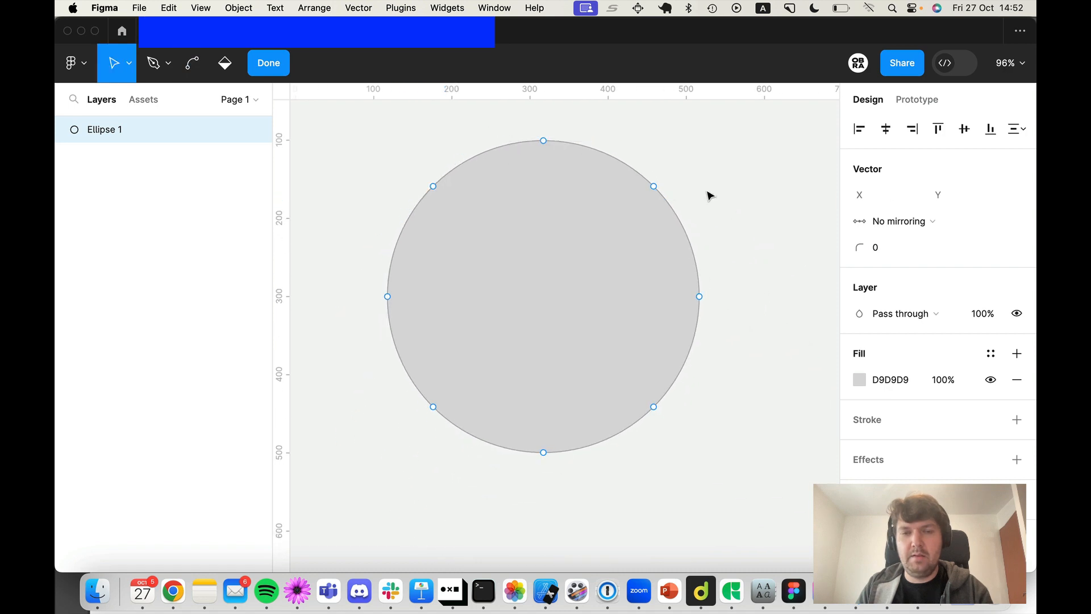
Open the ring at the top with stroke weight 68 and add a matching vertical bar
left_click(268, 62)
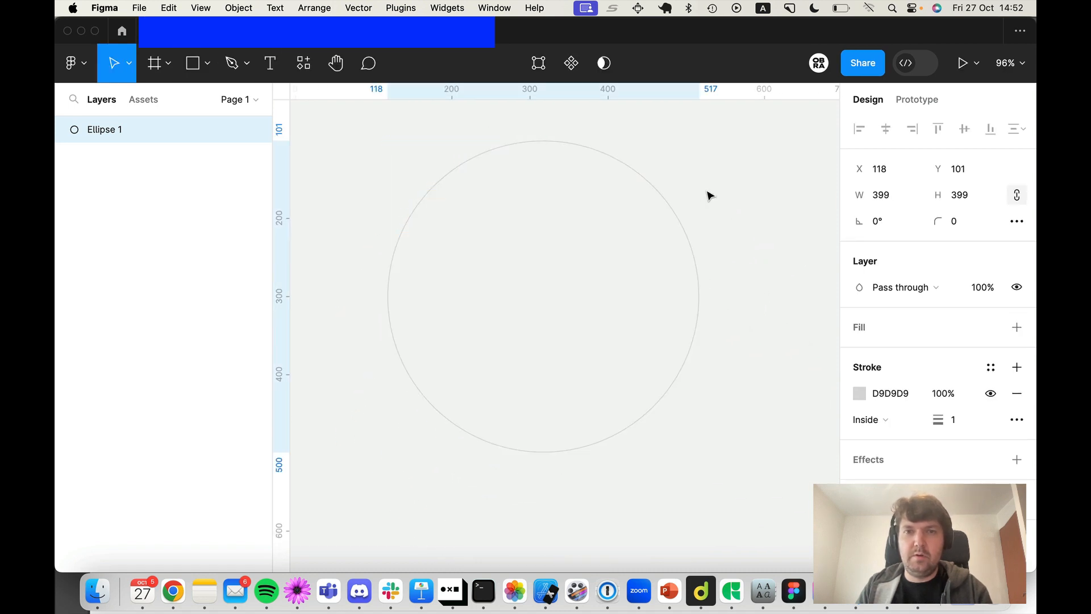
double_click(543, 292)
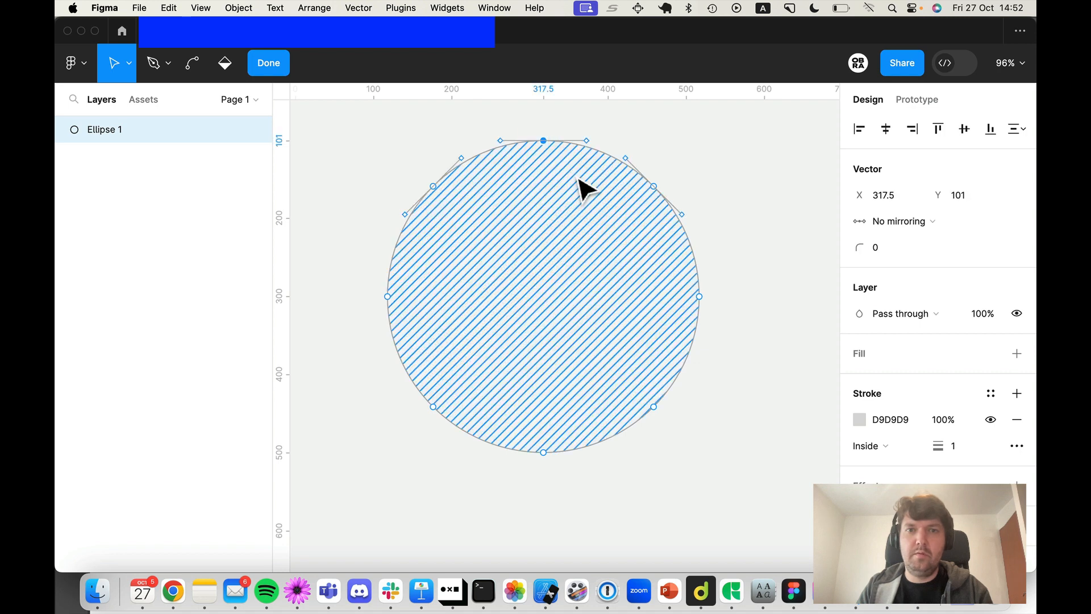
left_click(268, 62)
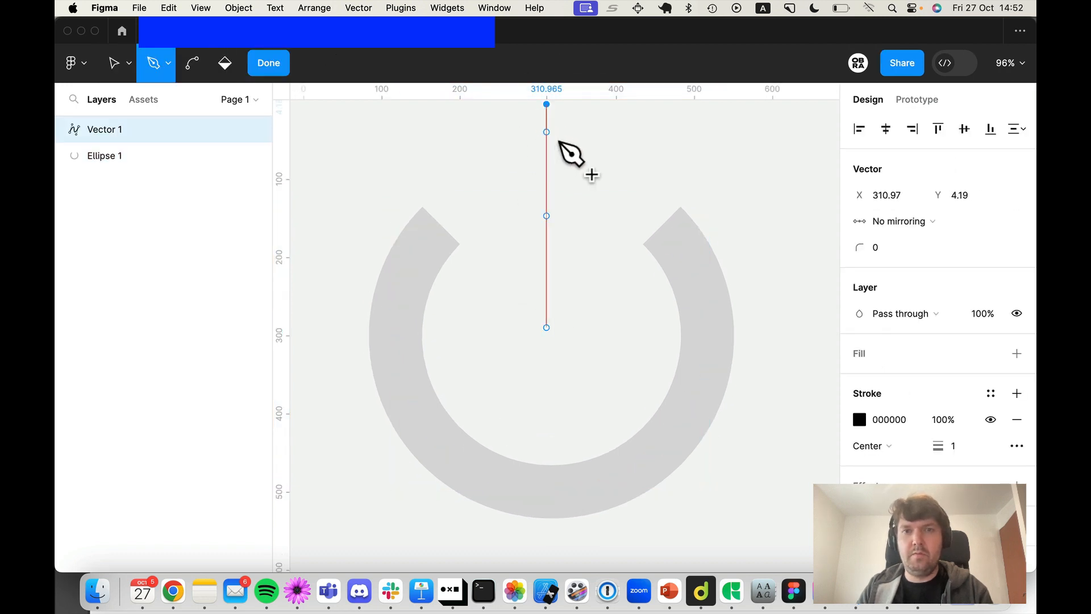
left_click(268, 63)
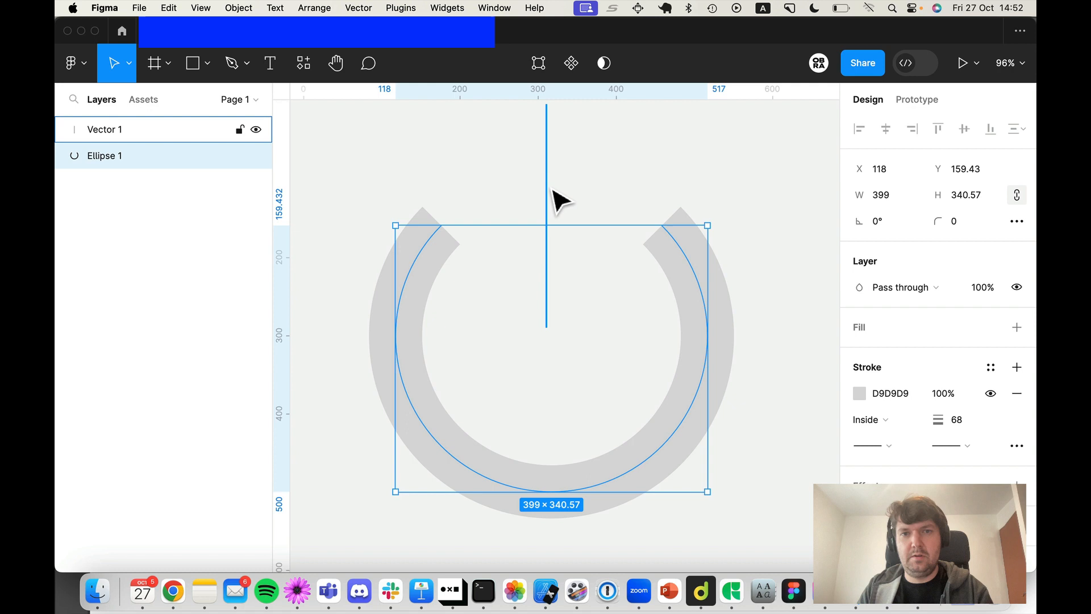
left_click(612, 191)
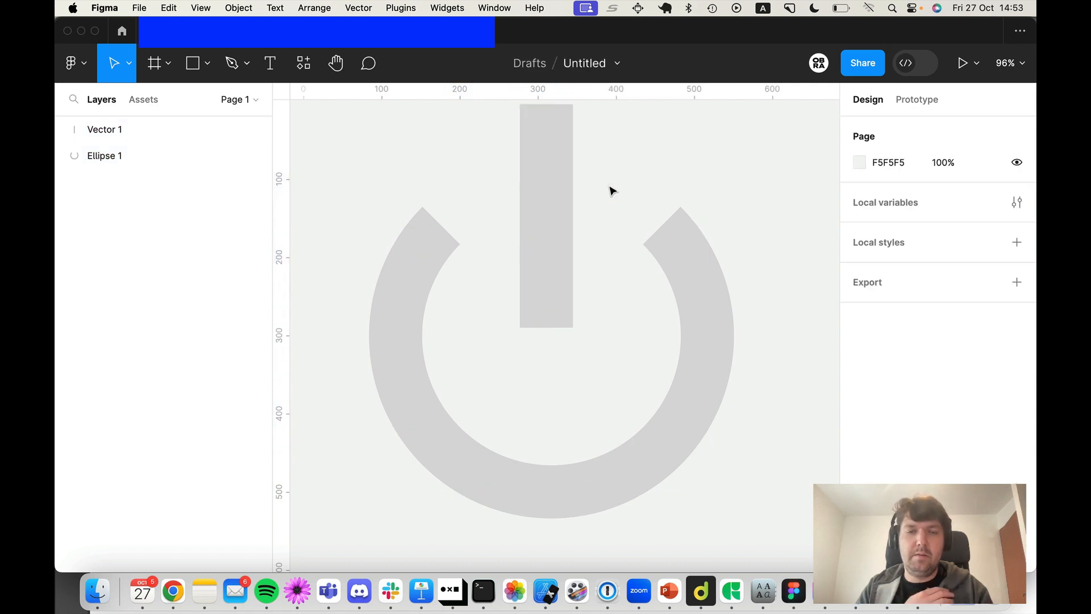